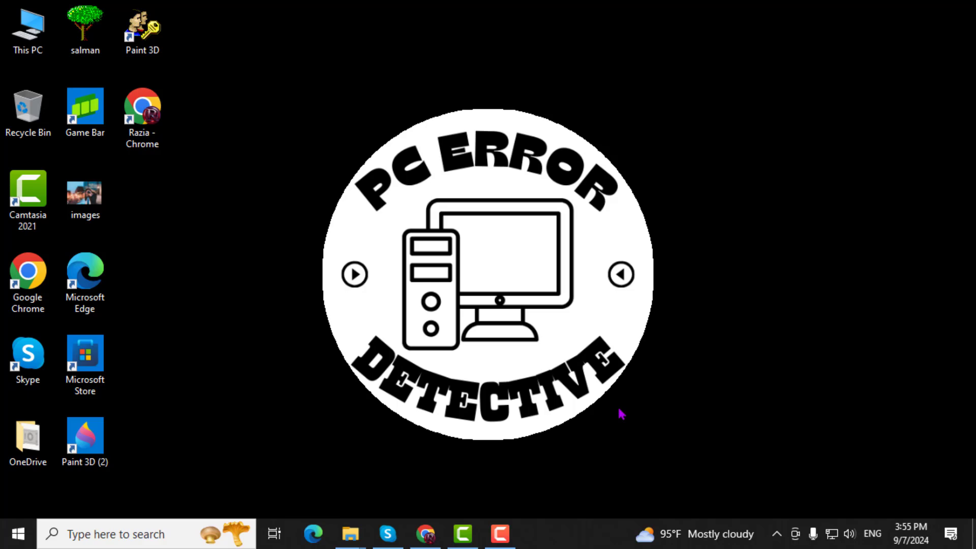
mouse_move(531, 468)
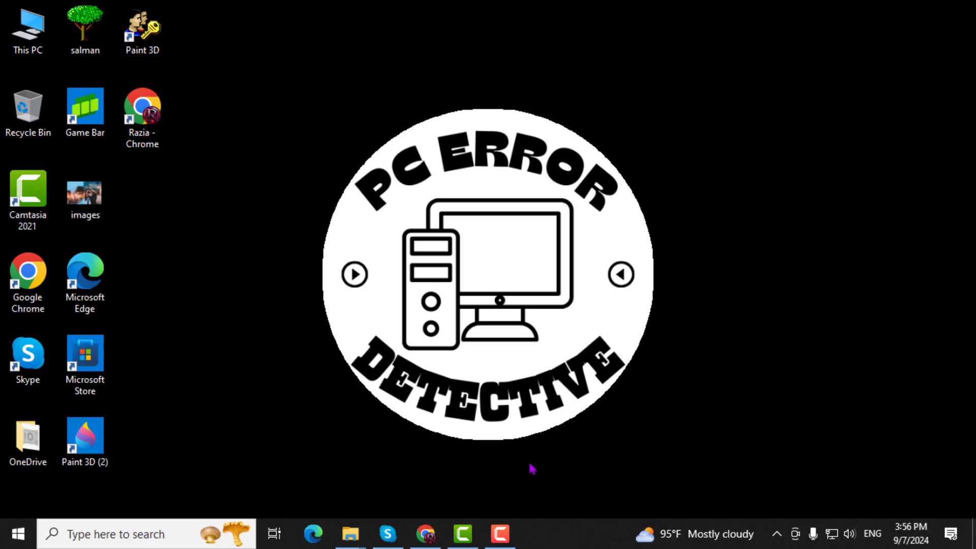
mouse_move(31, 510)
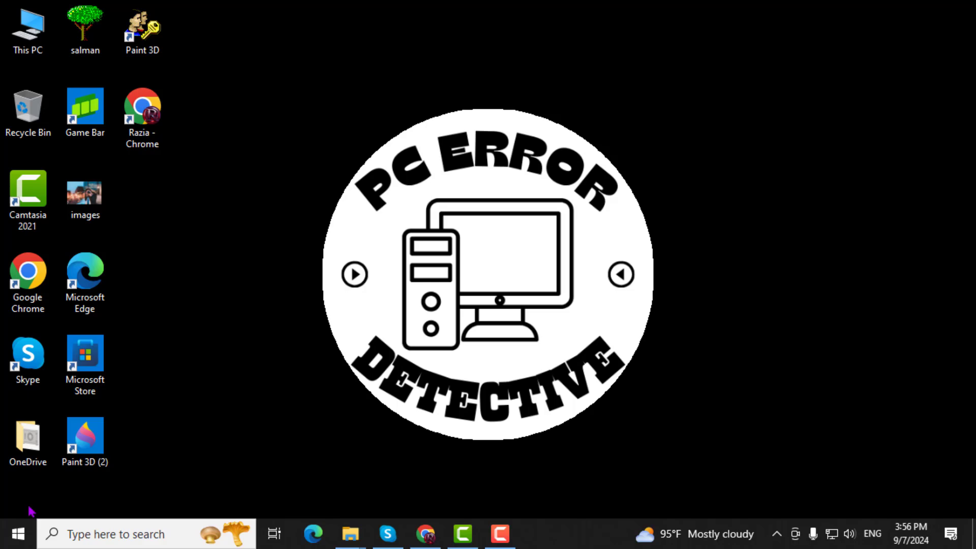
Launch Windows Settings from the Start button's quick link menu
right_click(12, 533)
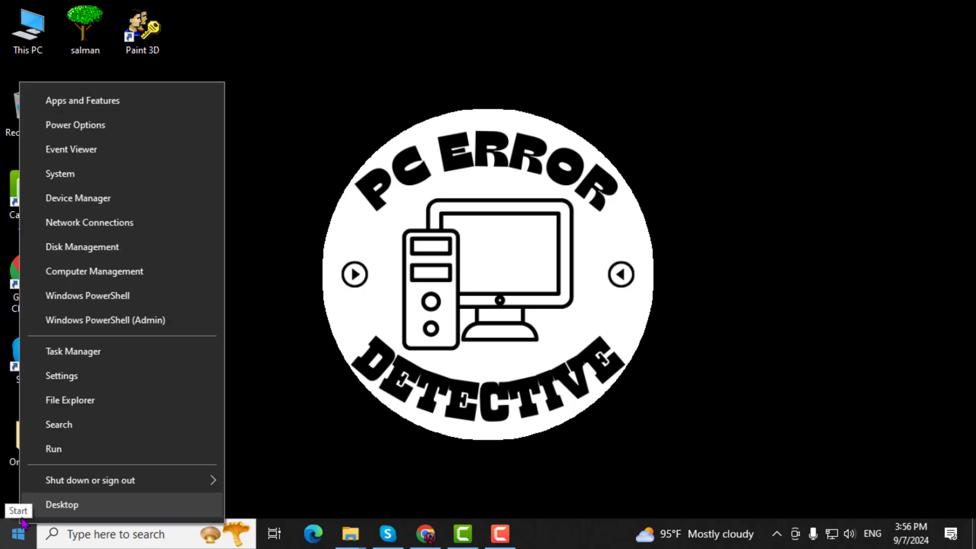
mouse_move(68, 375)
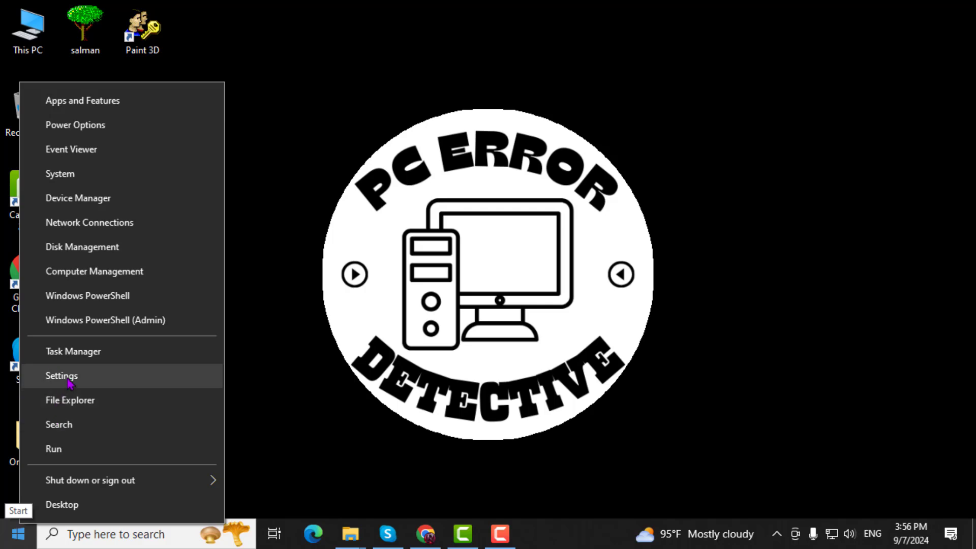
click(60, 376)
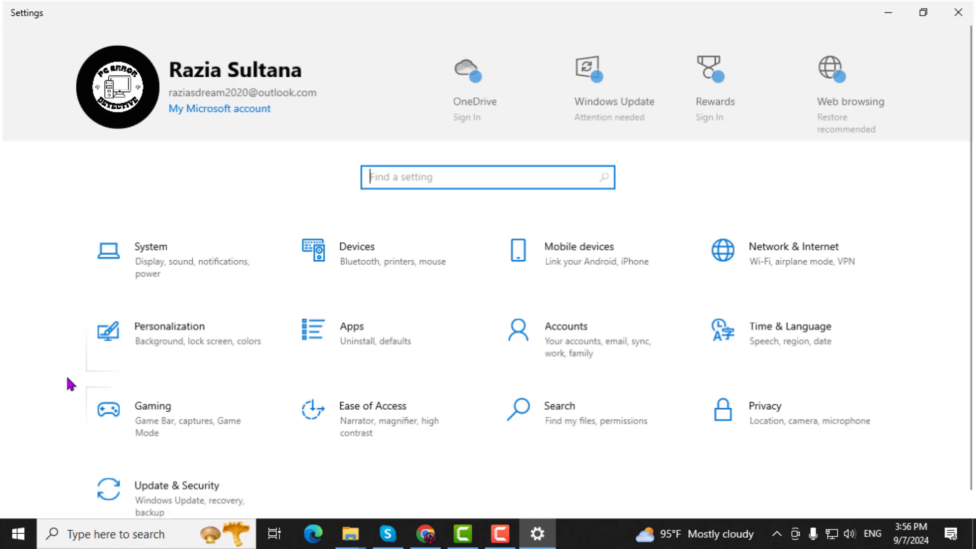
mouse_move(554, 342)
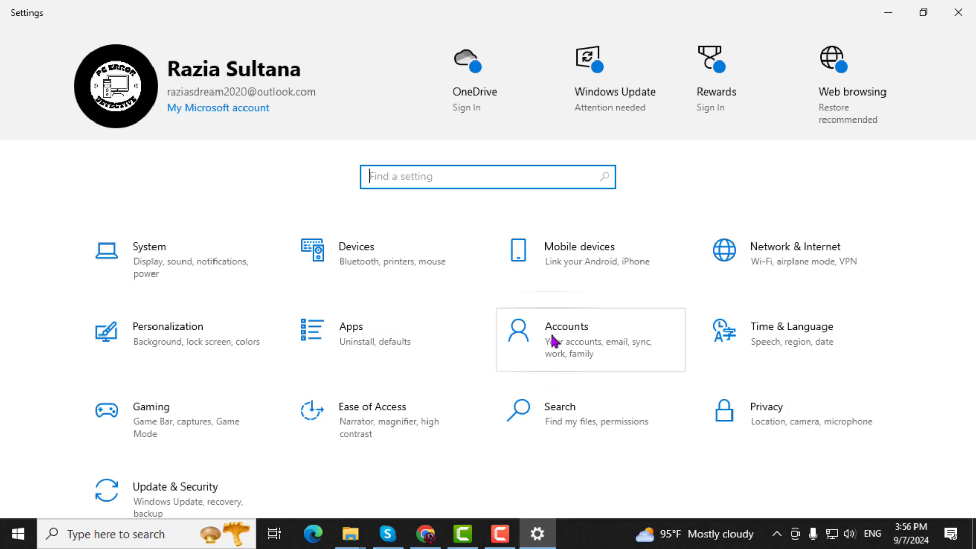
Go into the Accounts section, landing on the Your info page
click(566, 326)
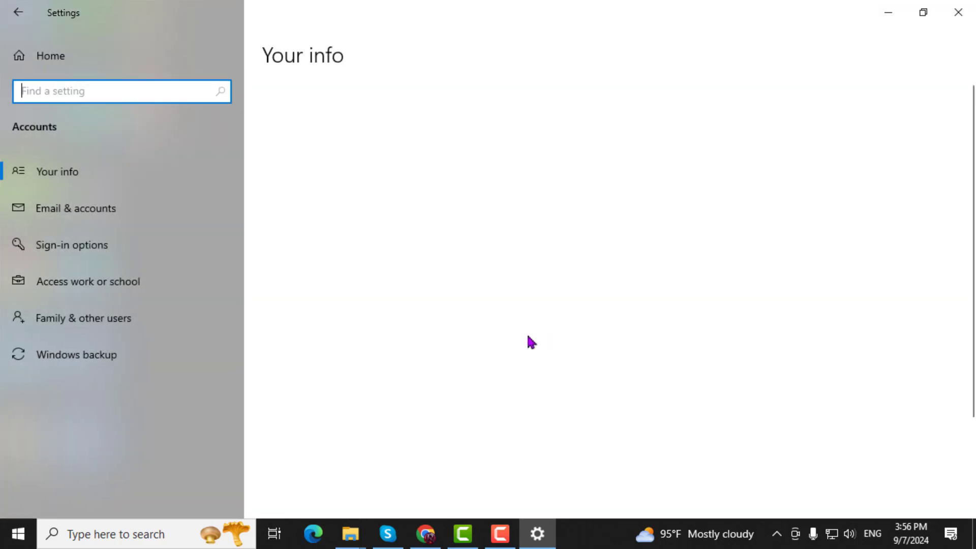
click(57, 170)
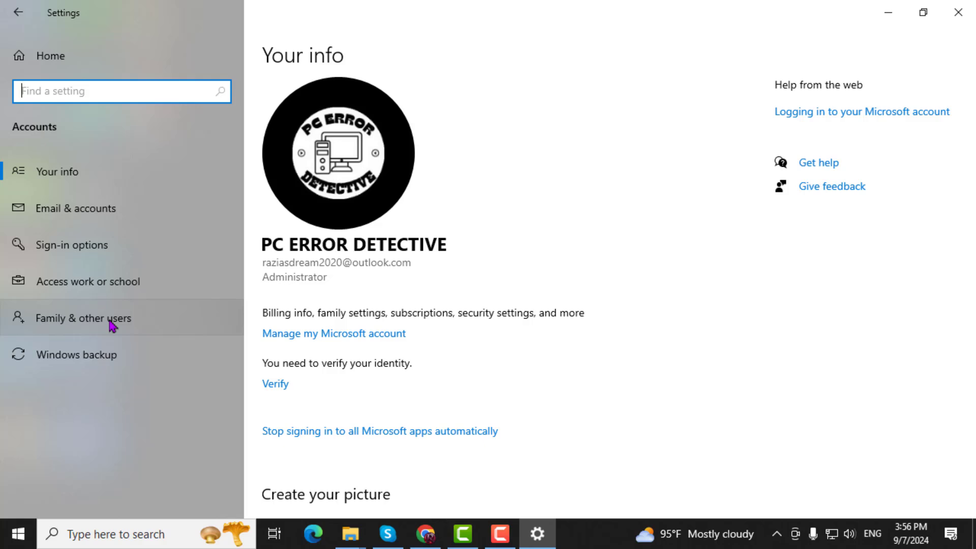
Show Family & other users and expand the account listed under Other users
click(81, 317)
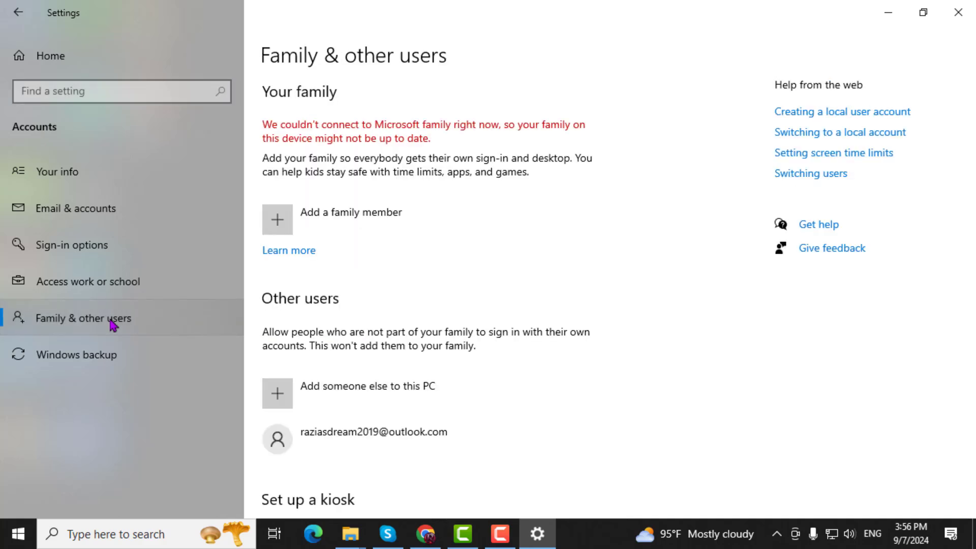
scroll(down, 3)
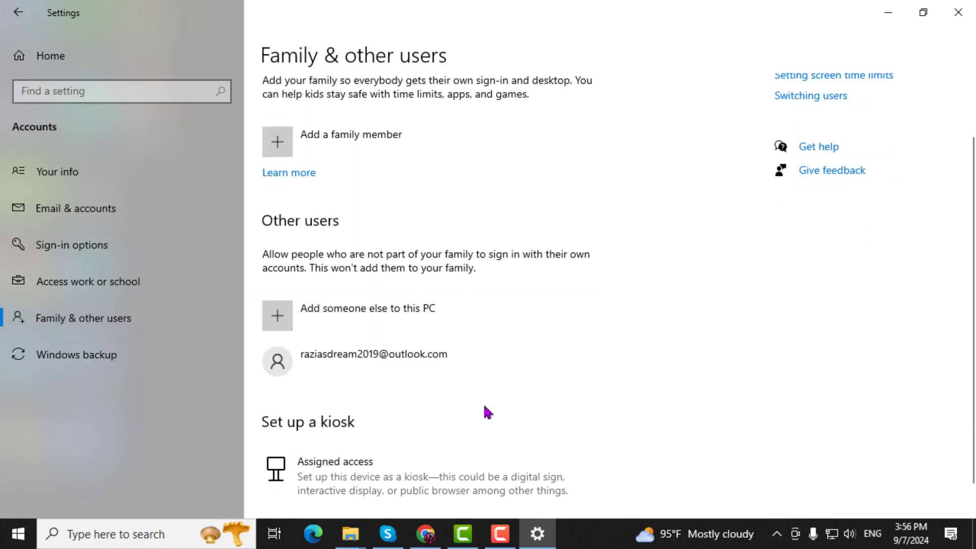
click(372, 361)
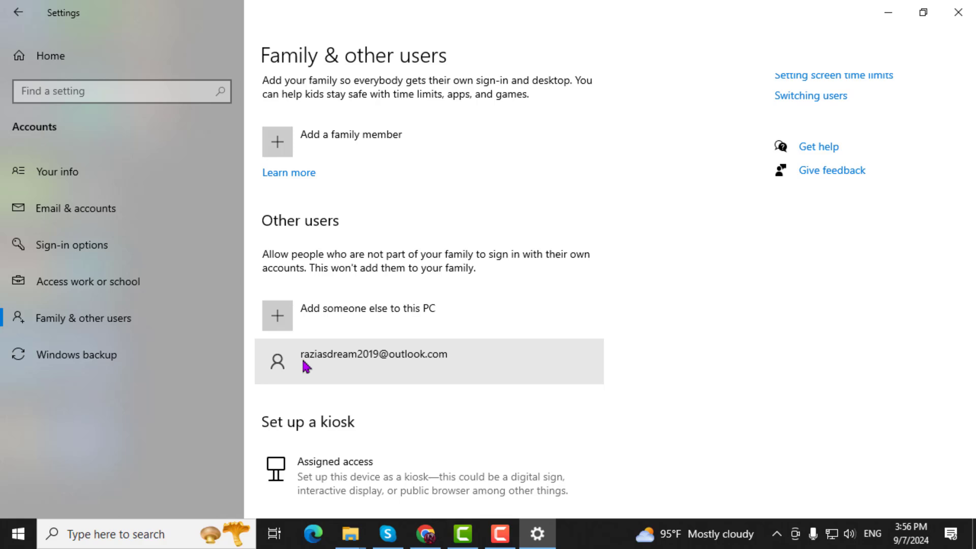
click(373, 361)
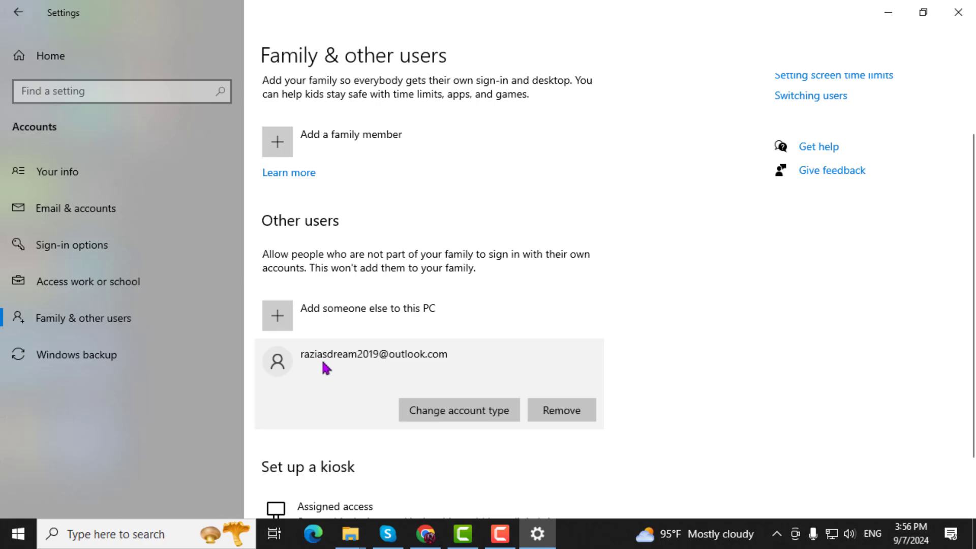
mouse_move(559, 409)
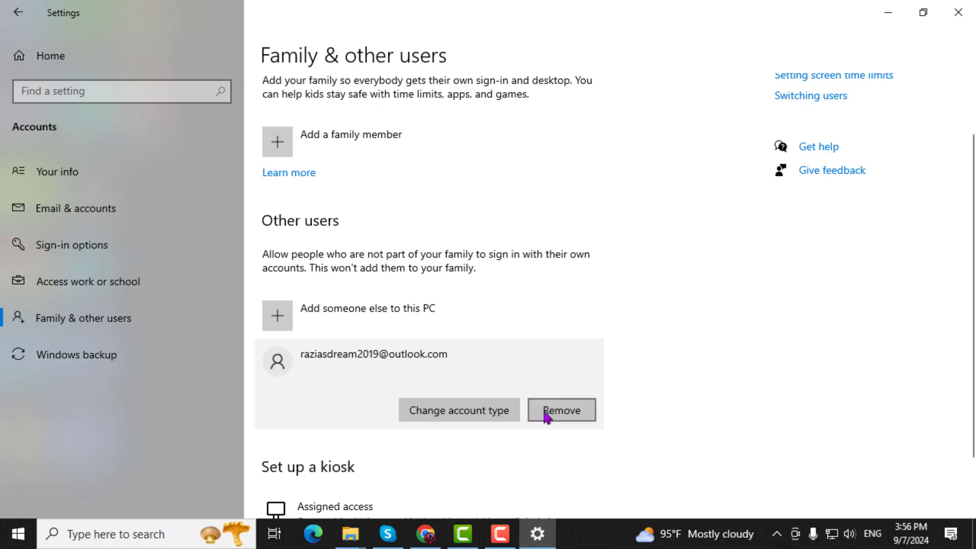
Remove the other user, confirming Delete account and data
click(559, 410)
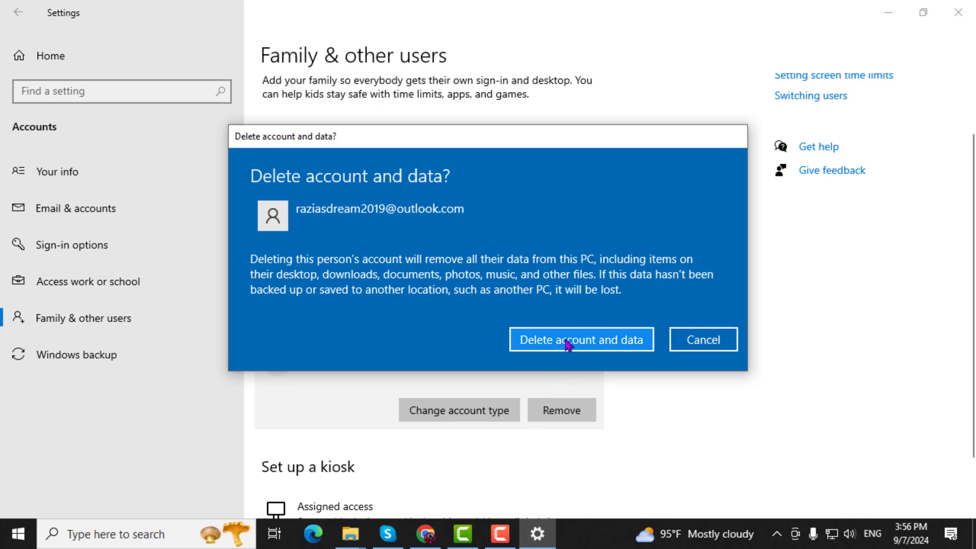
mouse_move(574, 346)
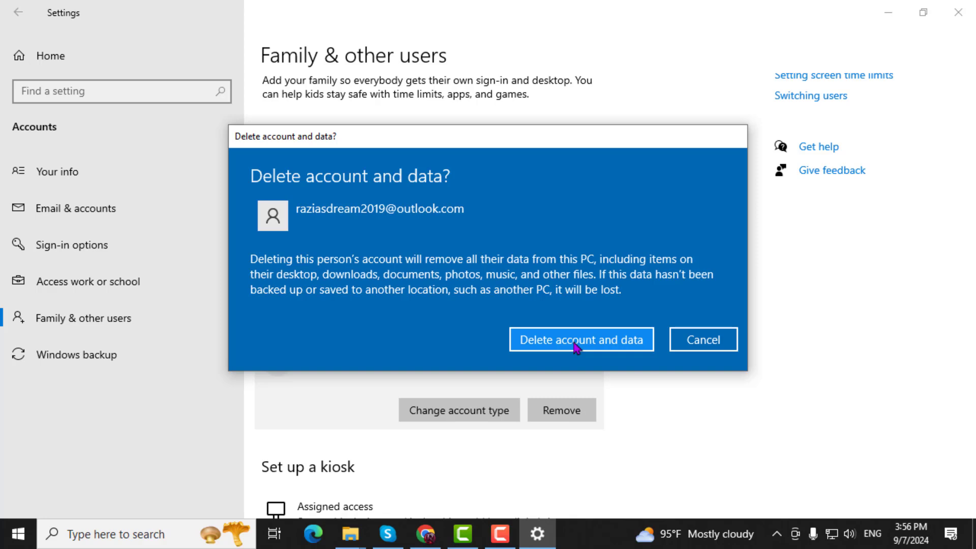
click(581, 339)
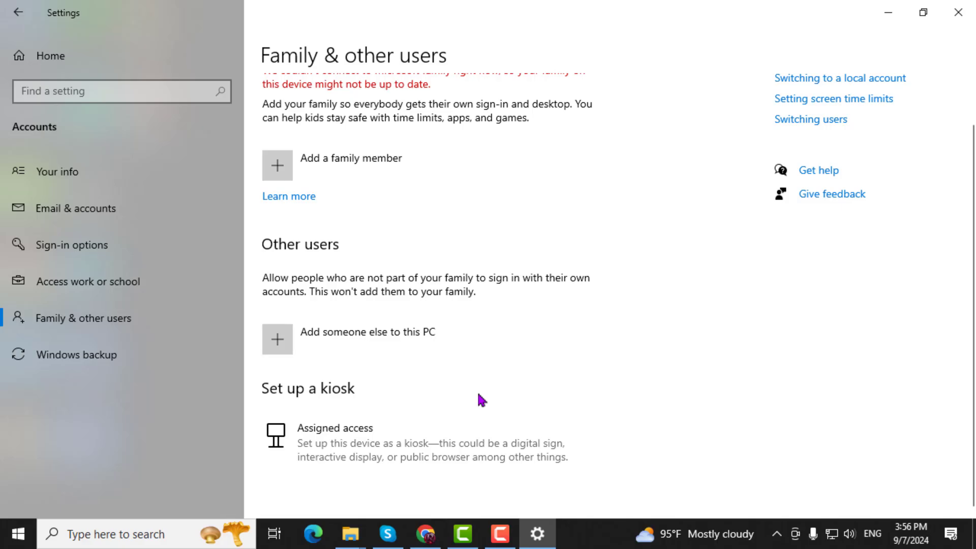